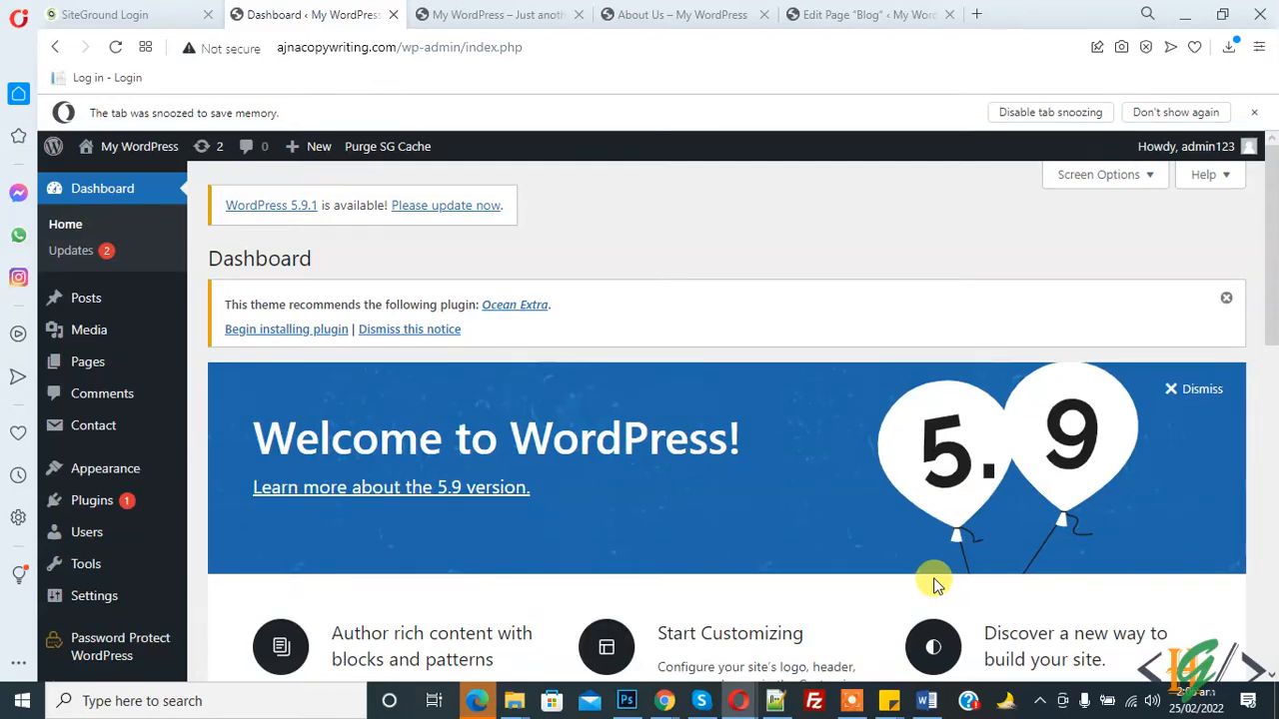
{"action": "mouse_move", "coordinate": [1167, 363]}
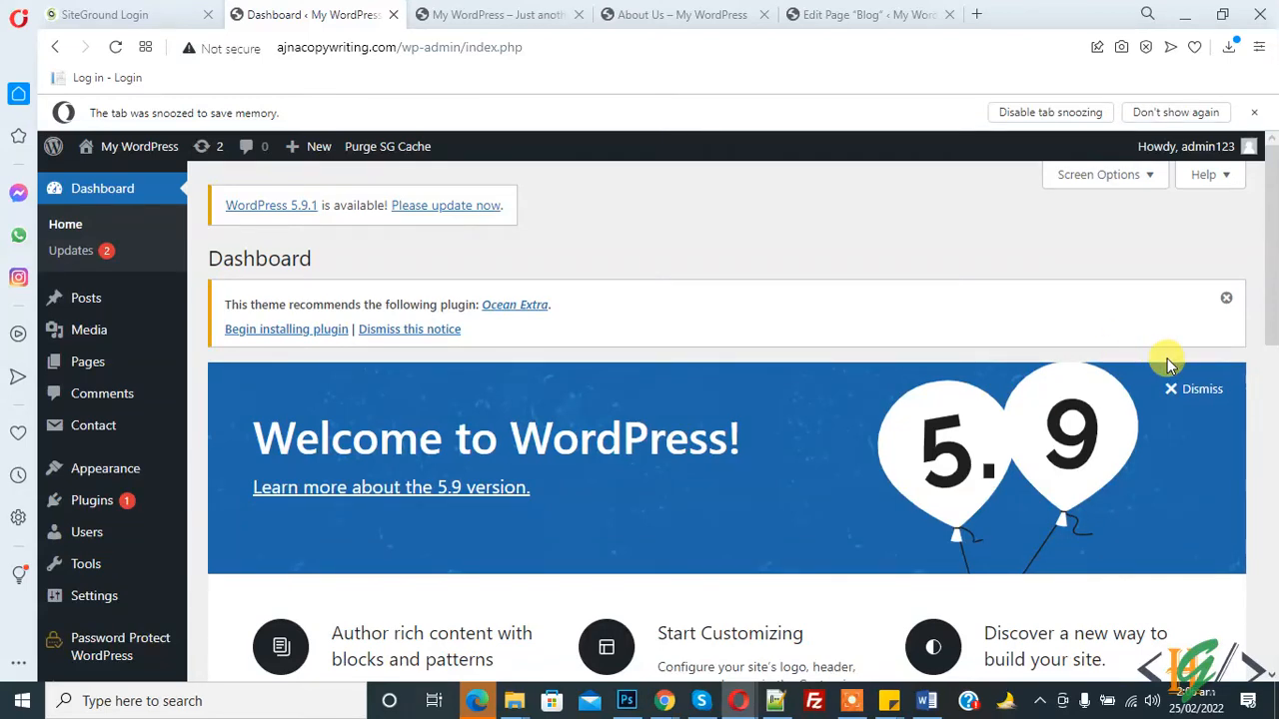
{"action": "mouse_move", "coordinate": [1206, 248]}
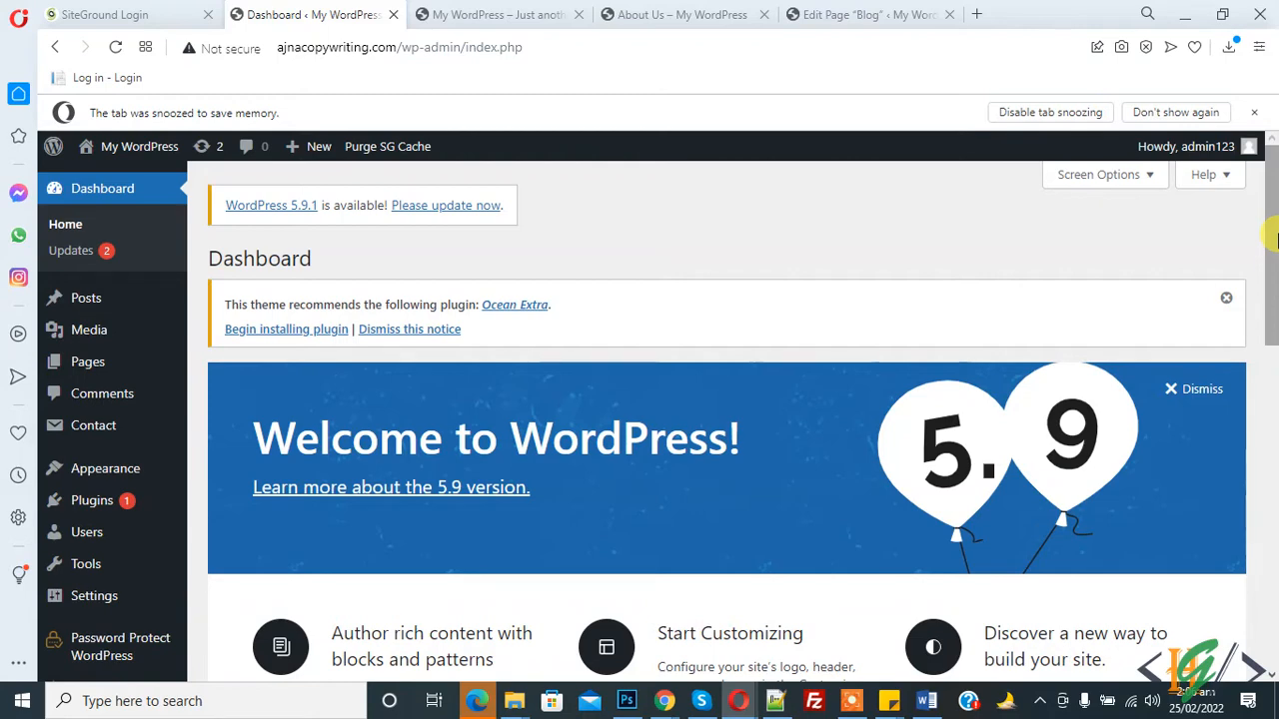
Step: Add a custom link 'Google' pointing to google.com to the end of the main menu
{"action": "scroll", "scroll_direction": "down", "scroll_amount": 3}
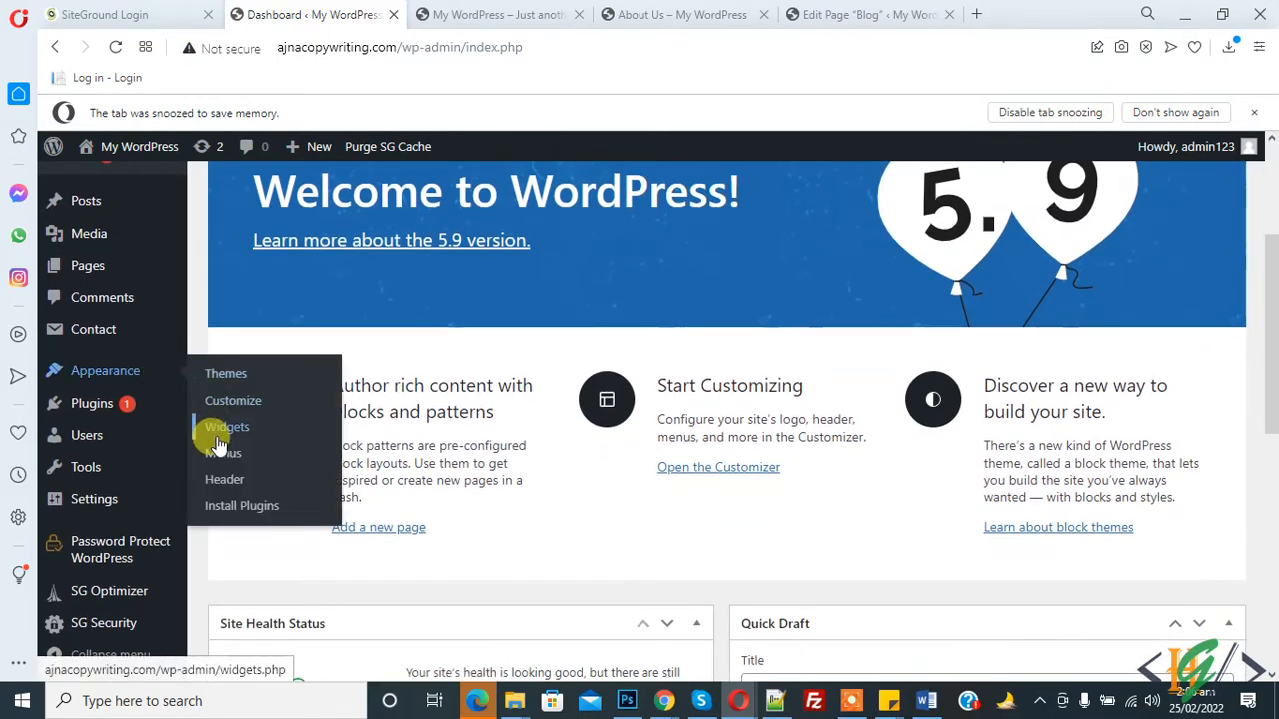
{"action": "left_click", "coordinate": [222, 452]}
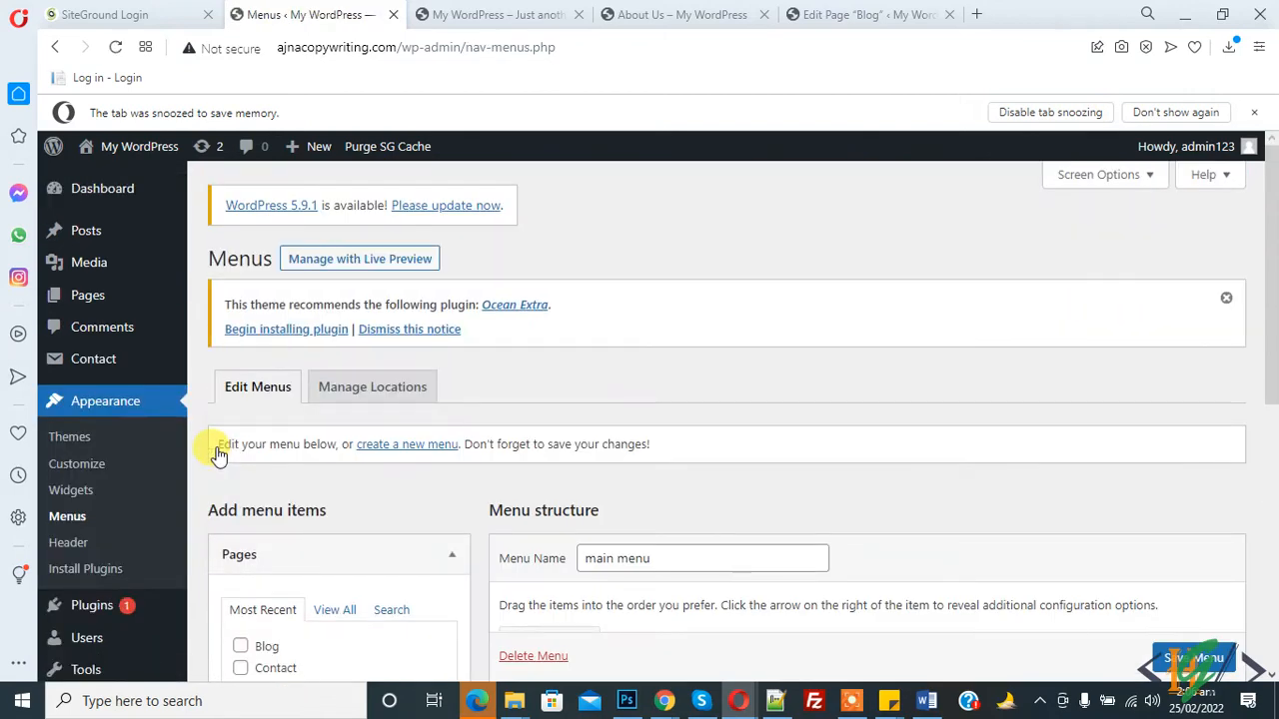
{"action": "scroll", "scroll_direction": "down", "scroll_amount": 3}
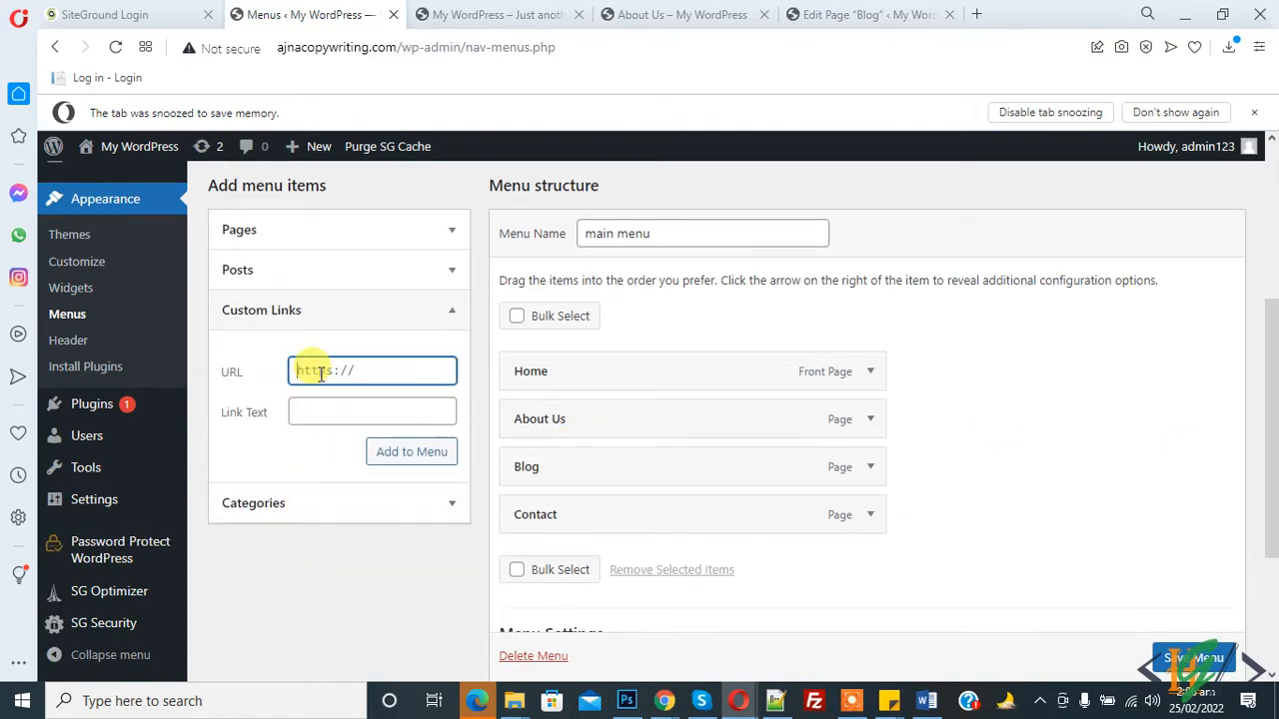
{"action": "type", "text": "google.com"}
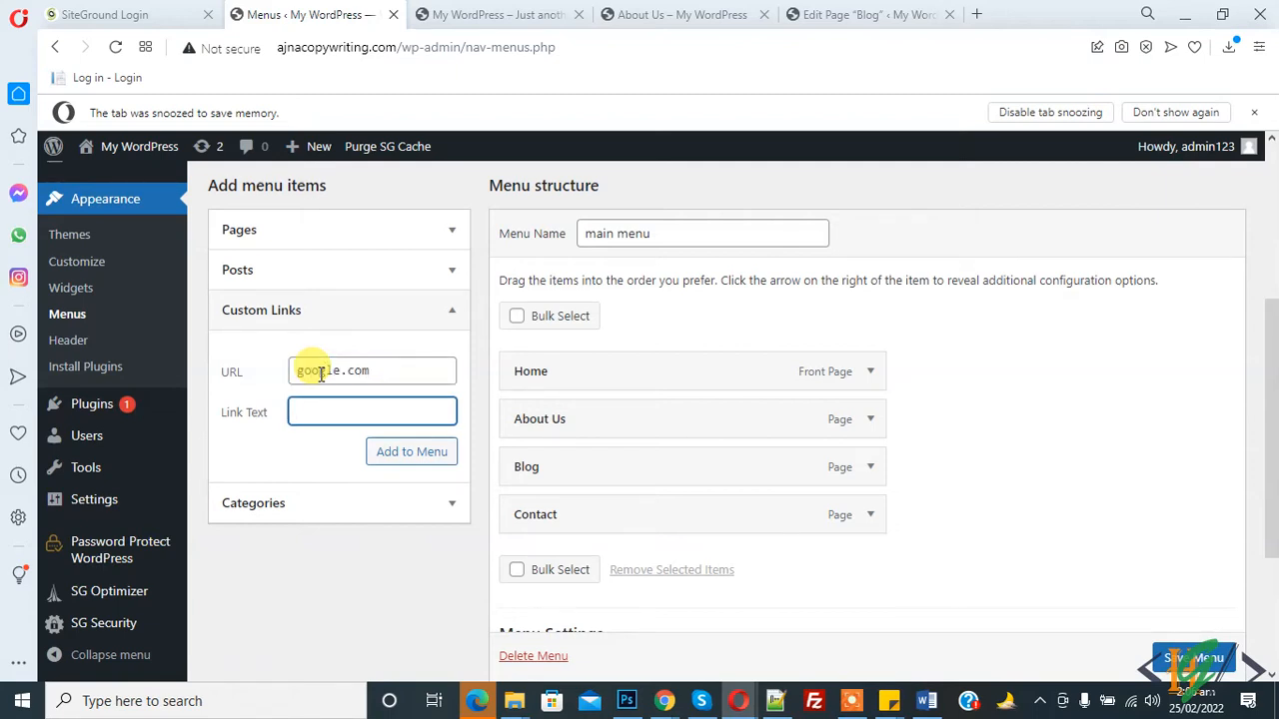
{"action": "type", "text": "Google"}
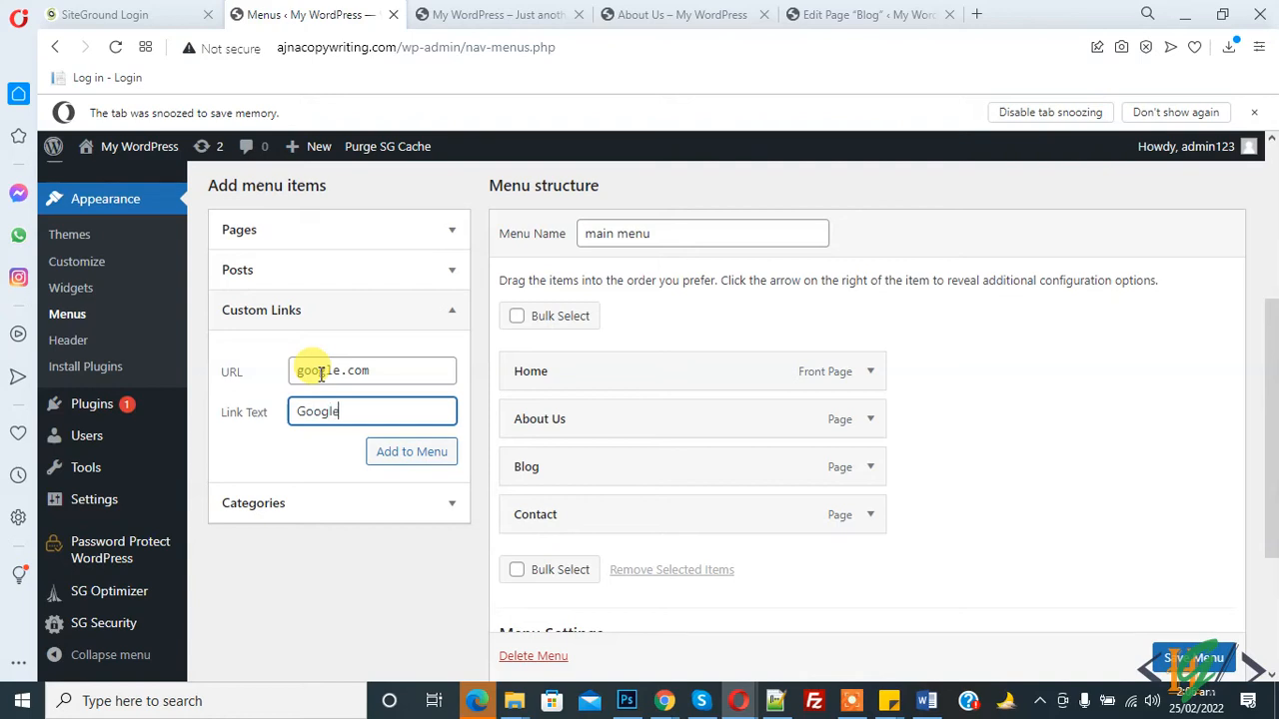
{"action": "left_click", "coordinate": [411, 451]}
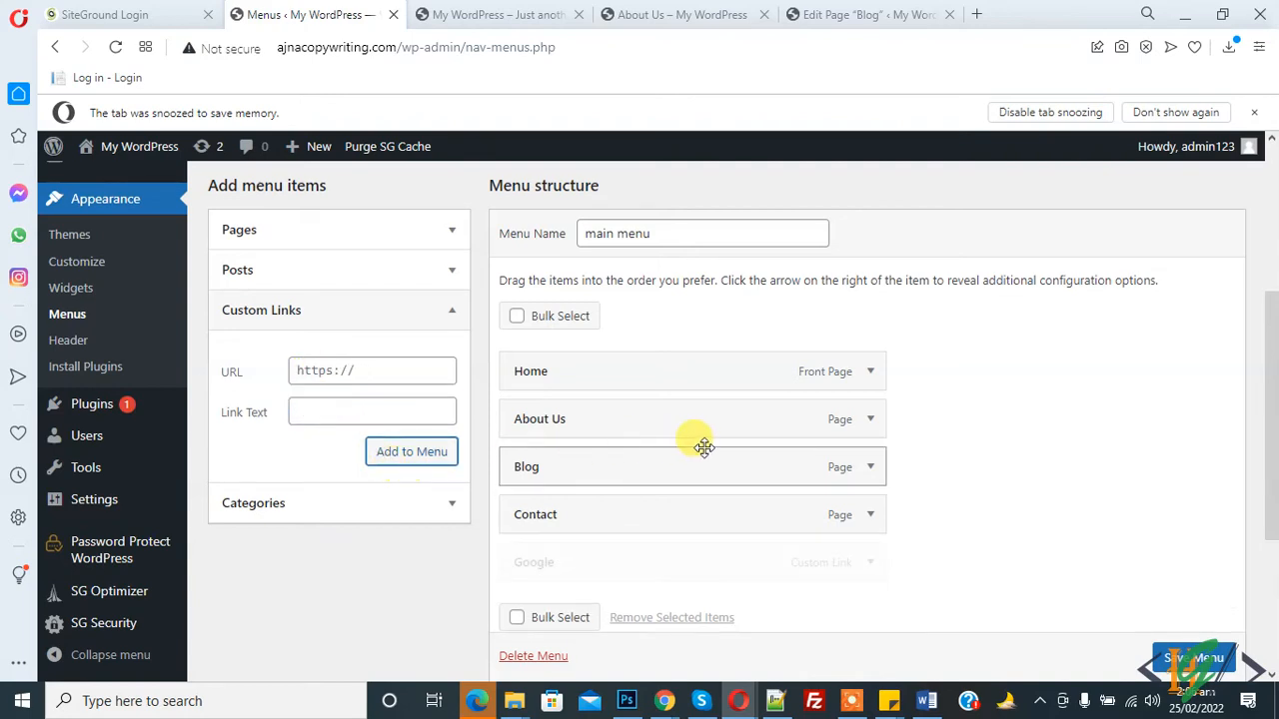
{"action": "scroll", "scroll_direction": "down", "scroll_amount": 3}
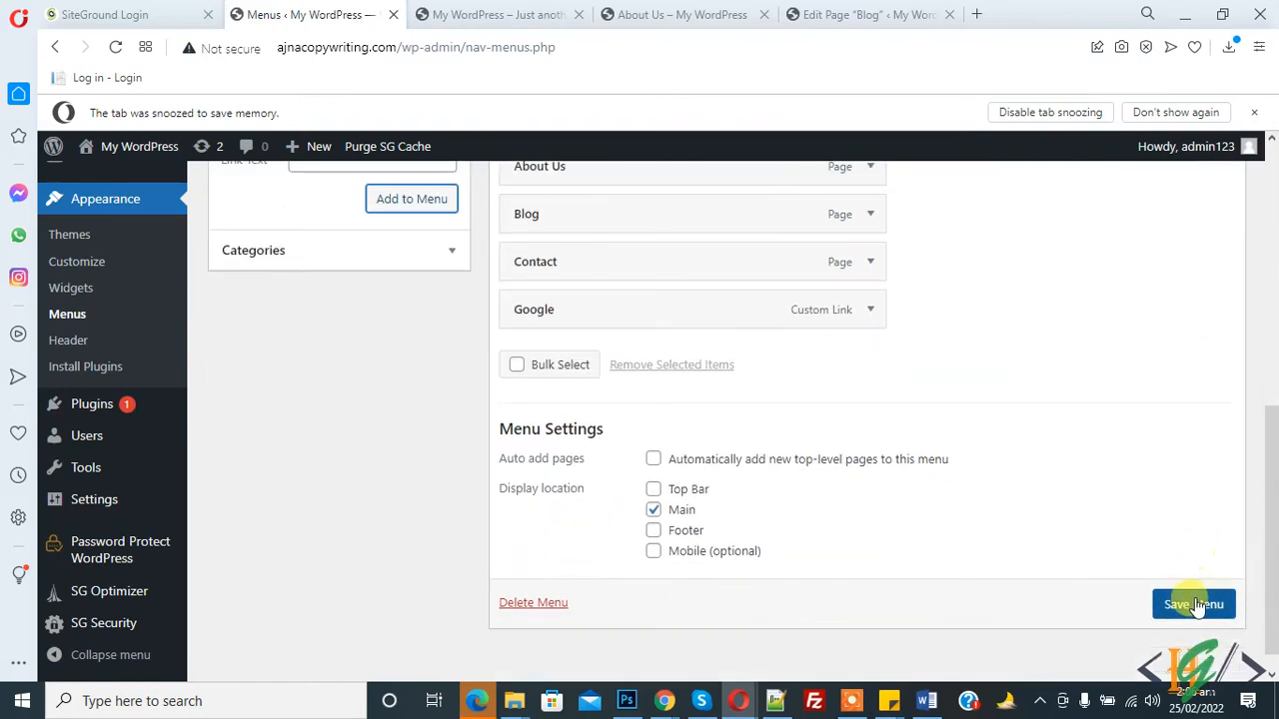
Step: Save the main menu, confirm Google appears after Contact on the live site, and return to Menus
{"action": "left_click", "coordinate": [1192, 604]}
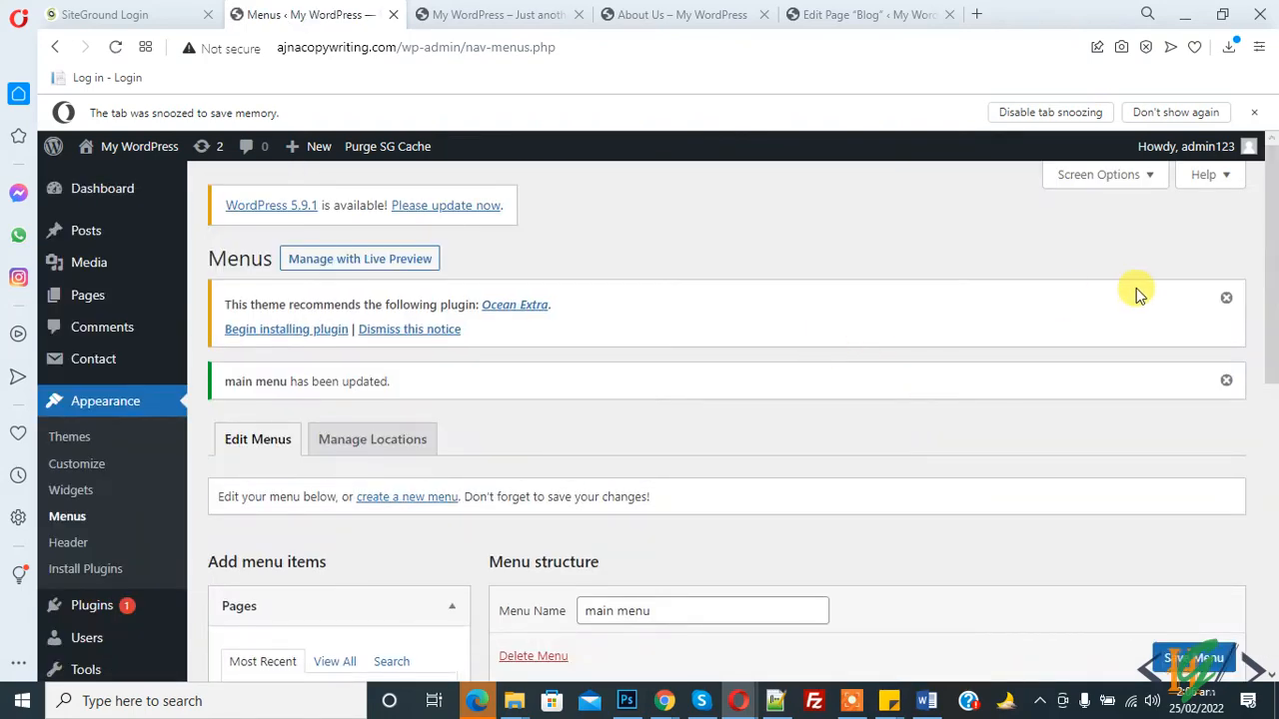
{"action": "scroll", "scroll_direction": "down", "scroll_amount": 3}
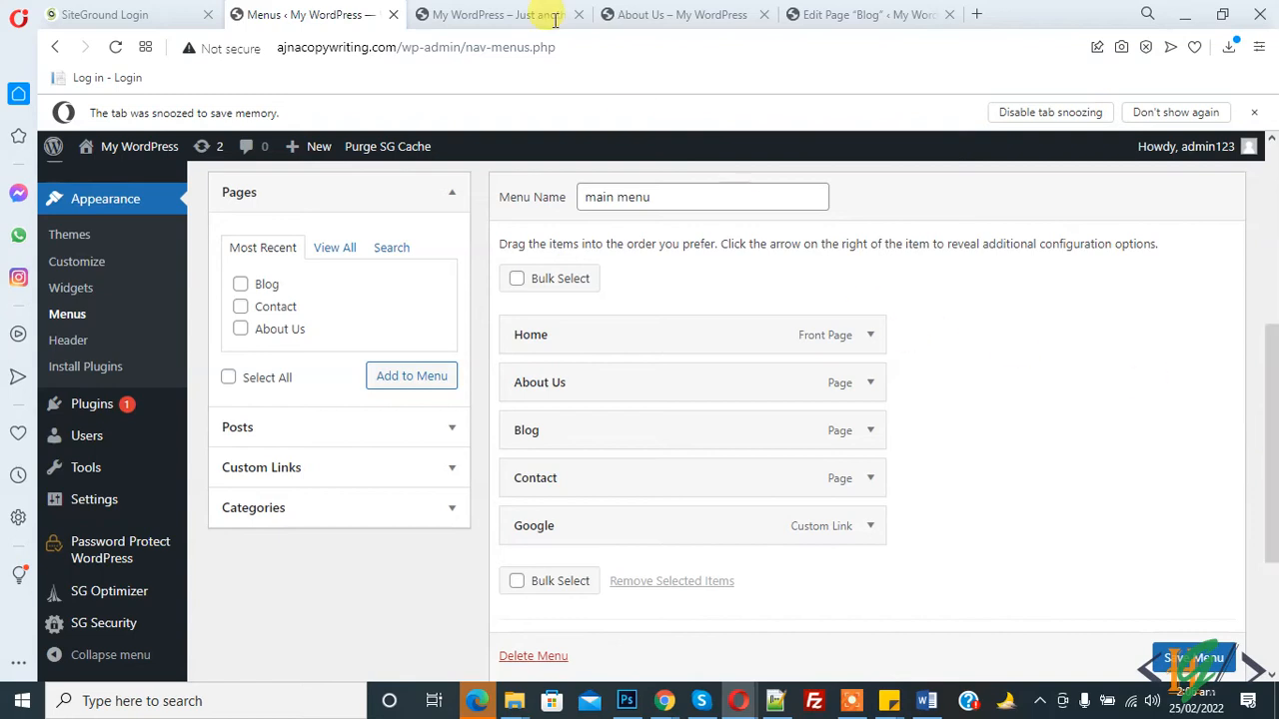
{"action": "left_click", "coordinate": [497, 14]}
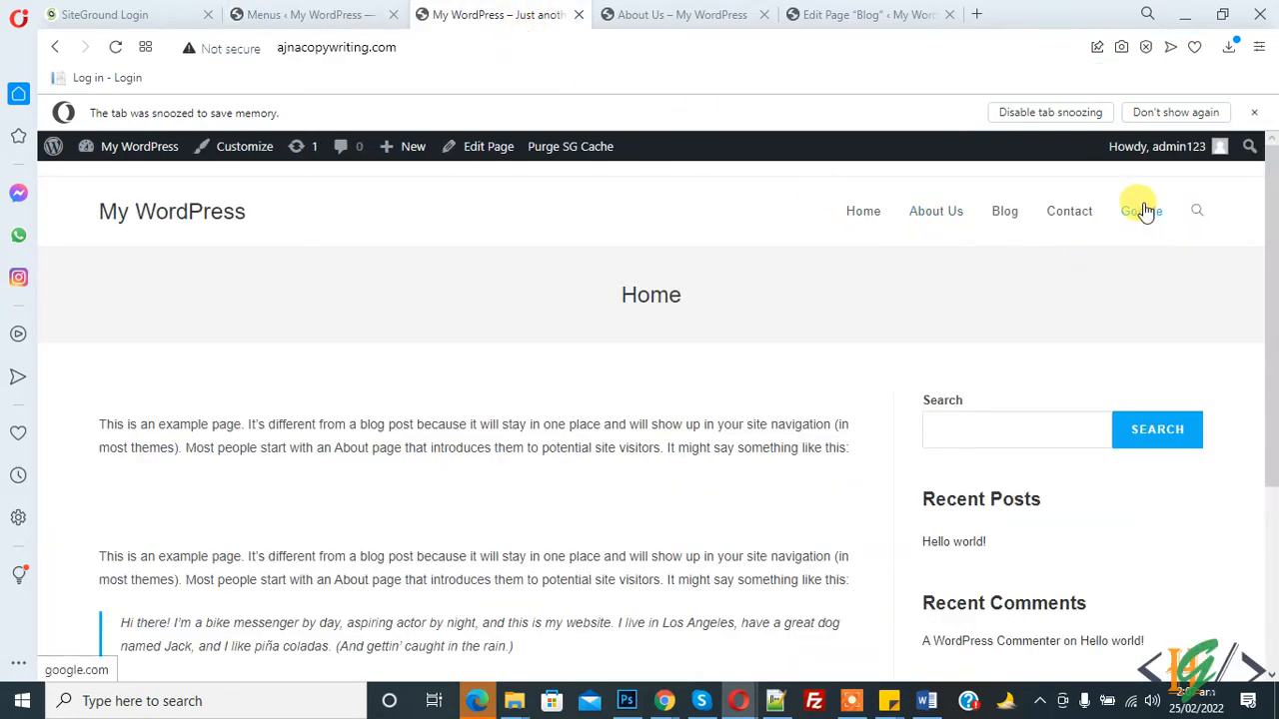
{"action": "left_click", "coordinate": [1141, 210]}
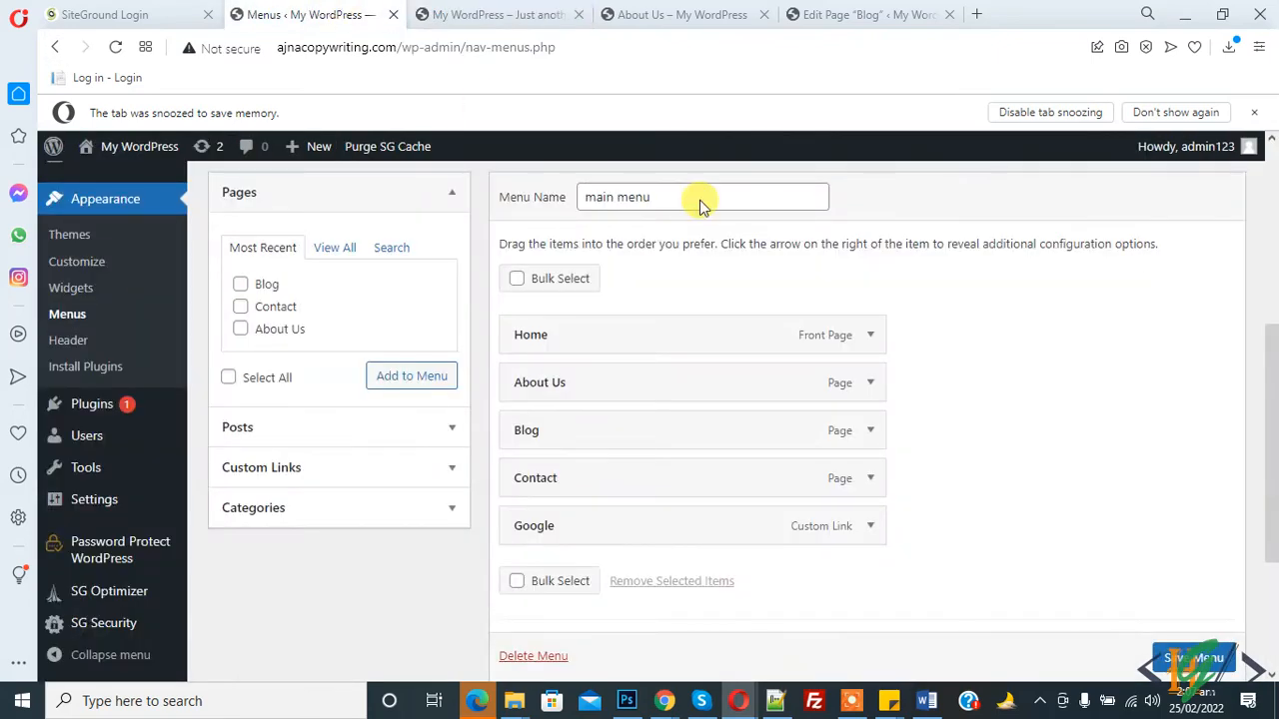
Step: Enable the Link Target option in the menu screen's Screen Options
{"action": "left_click", "coordinate": [1193, 657]}
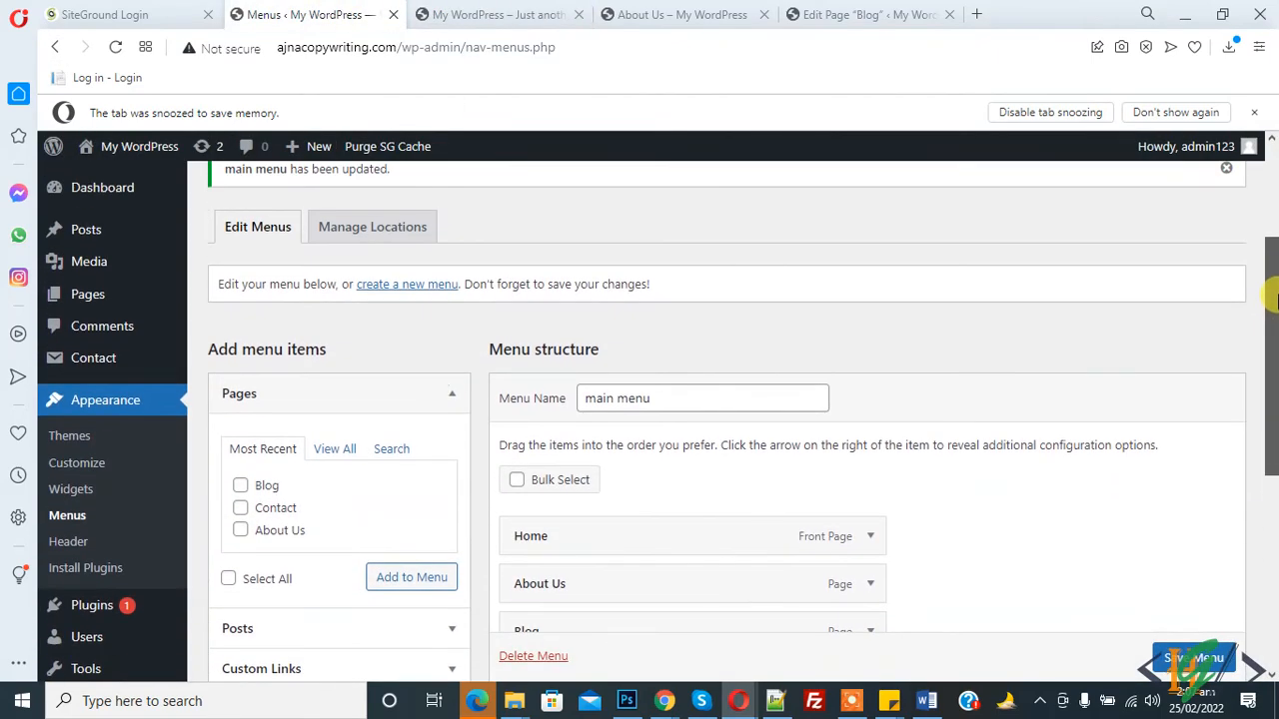
{"action": "scroll", "scroll_direction": "up", "scroll_amount": 3}
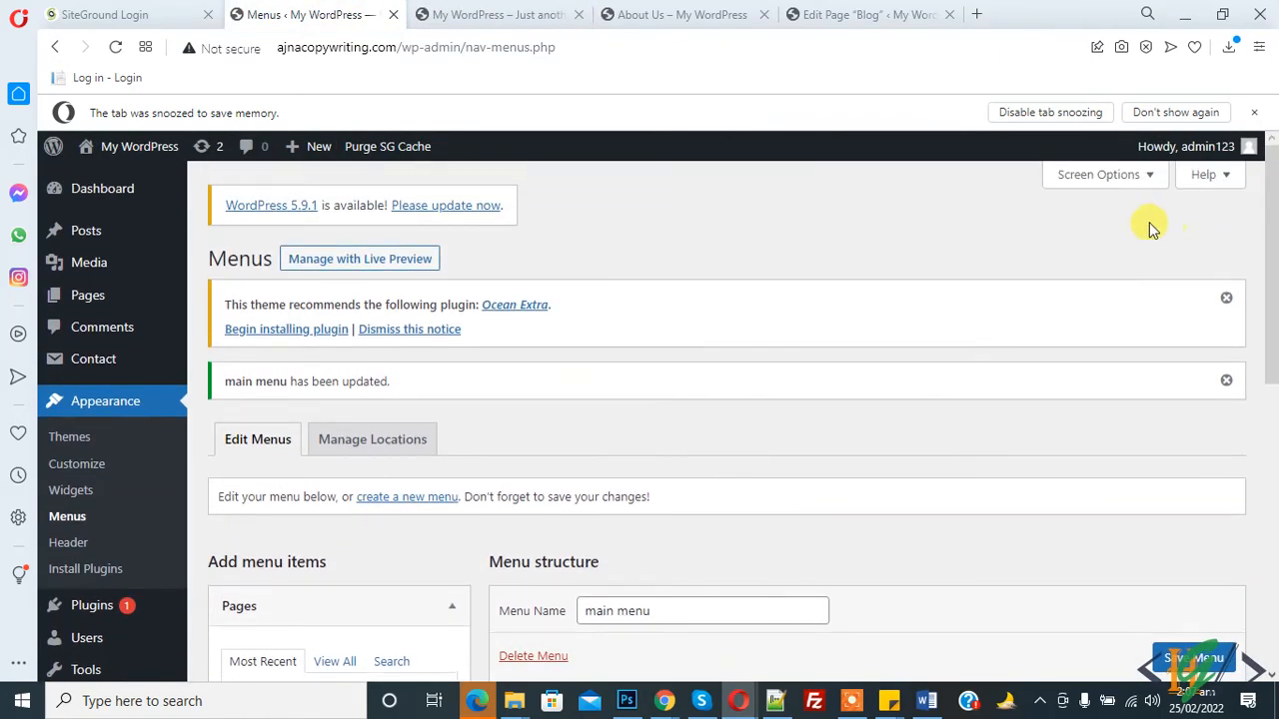
{"action": "left_click", "coordinate": [1098, 174]}
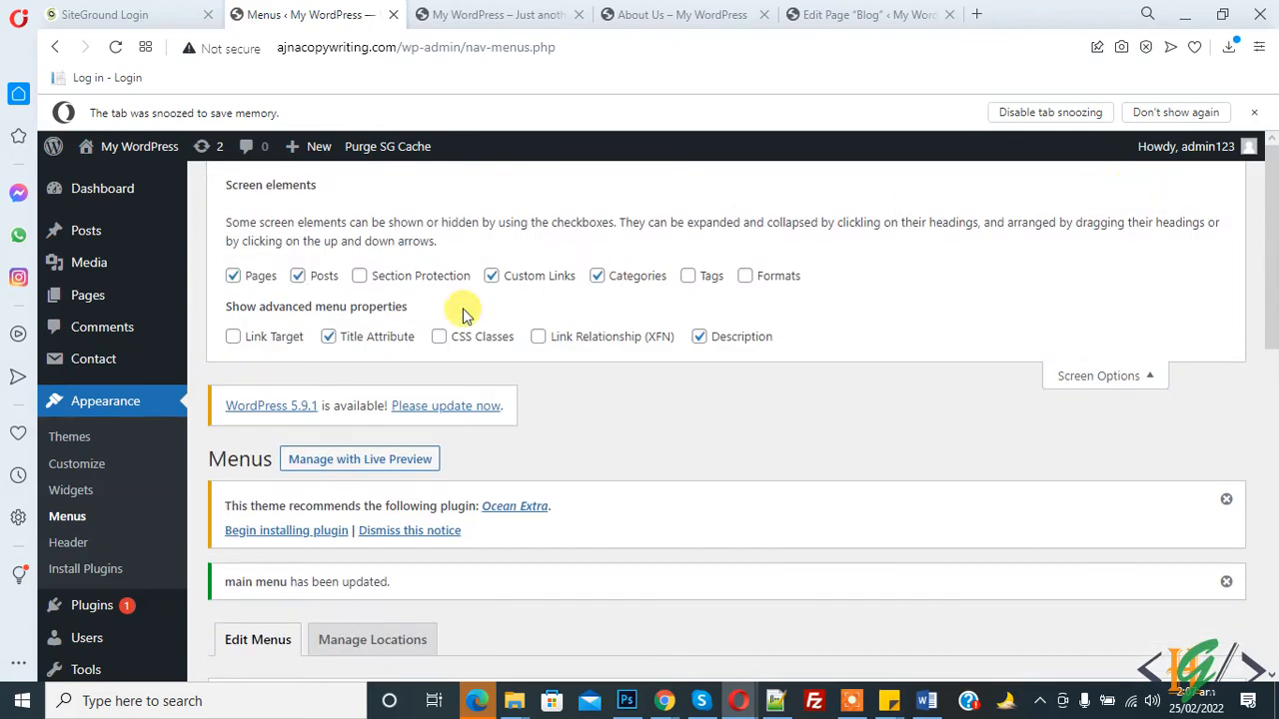
{"action": "left_click", "coordinate": [233, 337]}
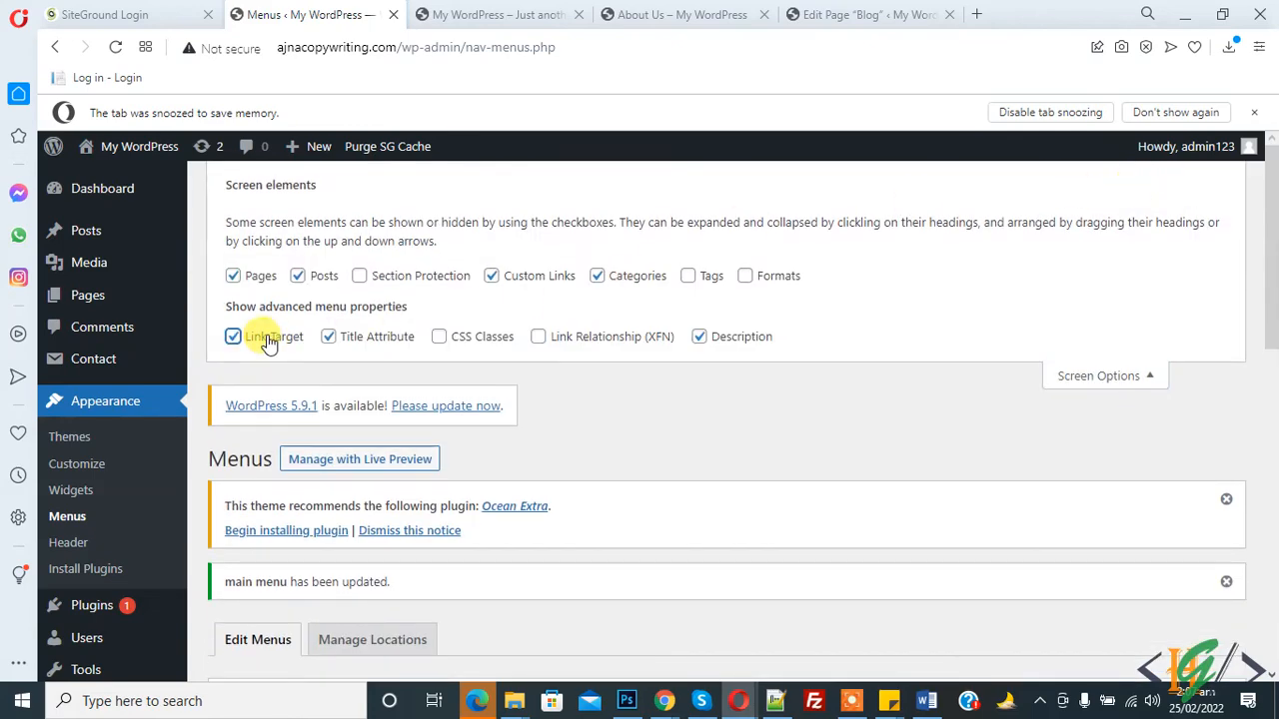
Step: Set the Google menu item to open in a new tab, then view the live home page
{"action": "scroll", "scroll_direction": "down", "scroll_amount": 3}
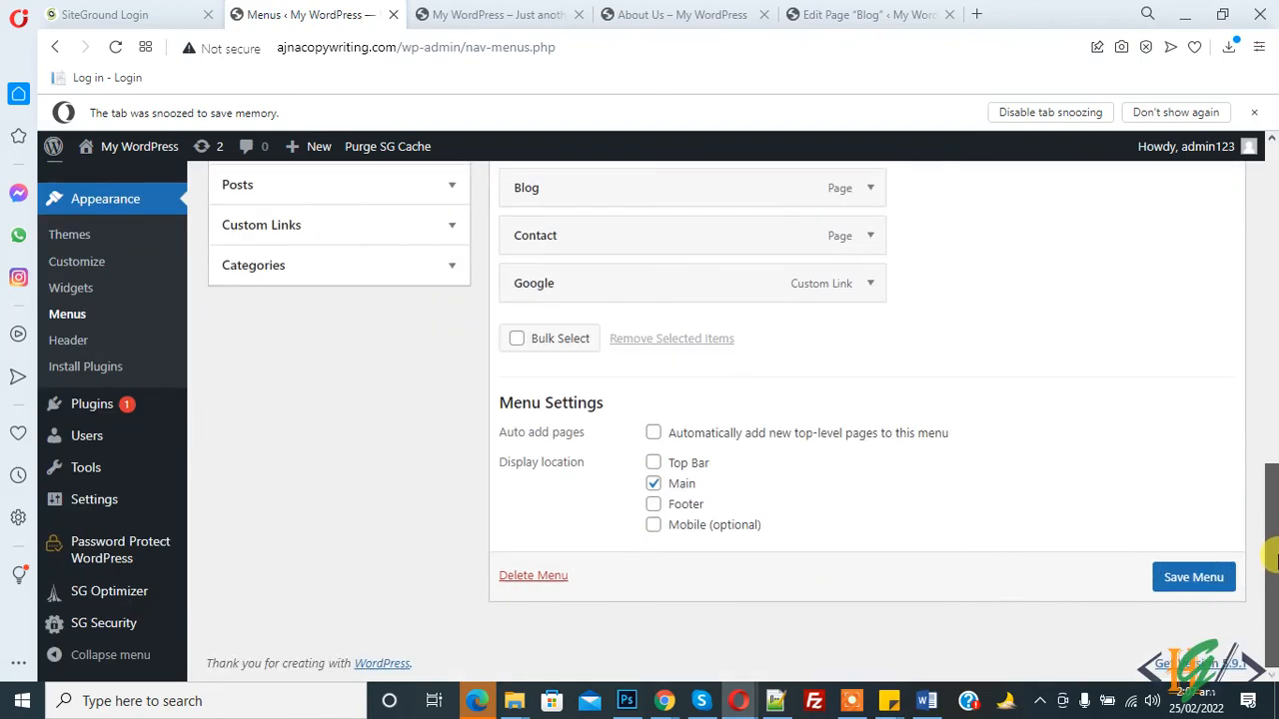
{"action": "mouse_move", "coordinate": [874, 283]}
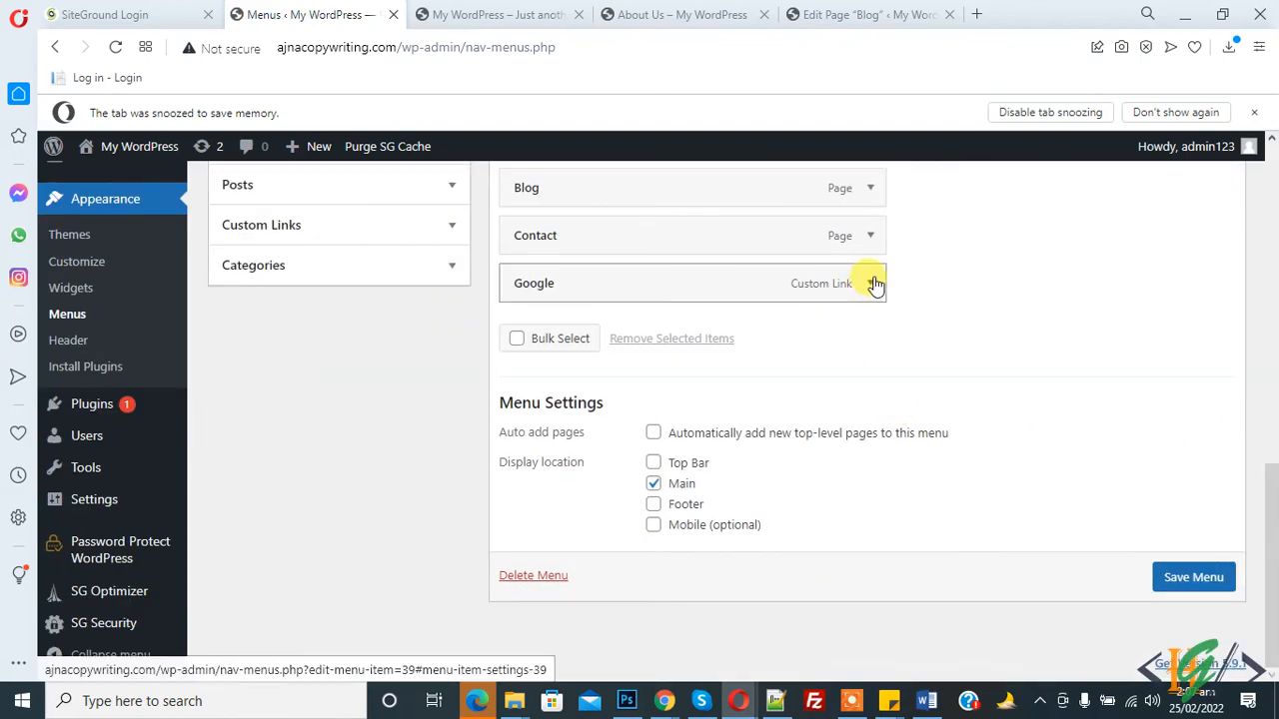
{"action": "left_click", "coordinate": [870, 283]}
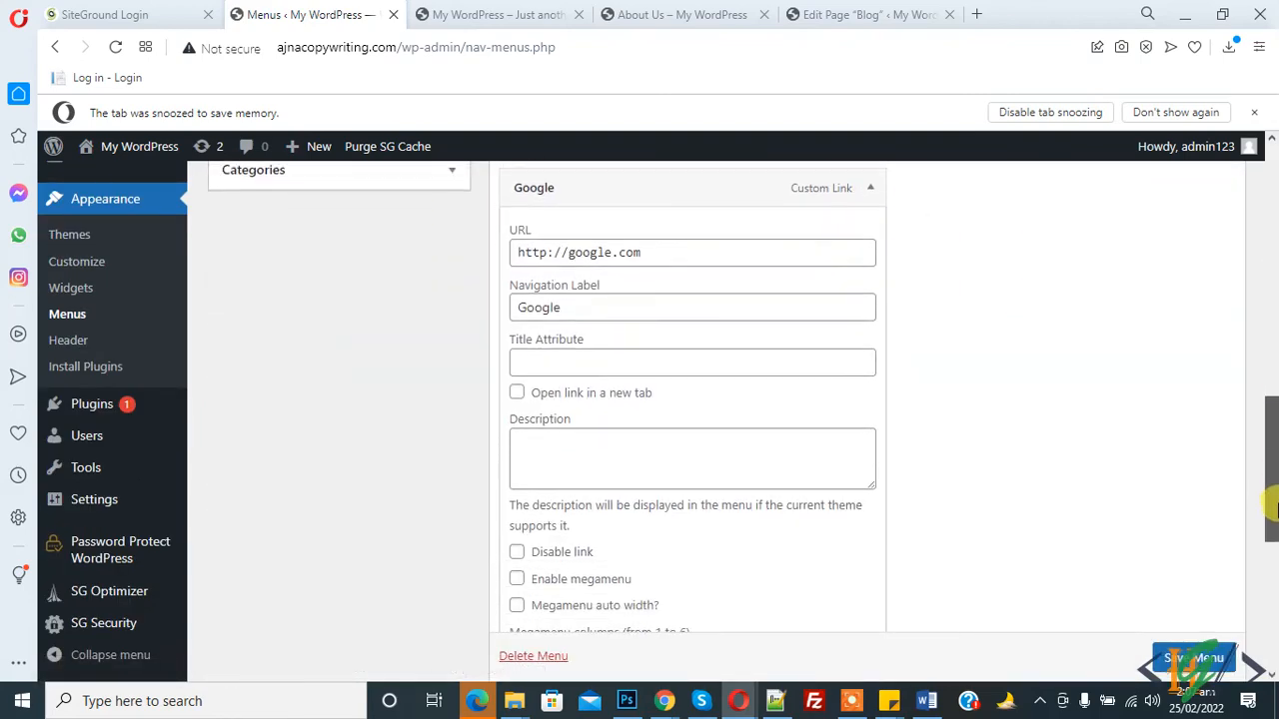
{"action": "scroll", "scroll_direction": "down", "scroll_amount": 3}
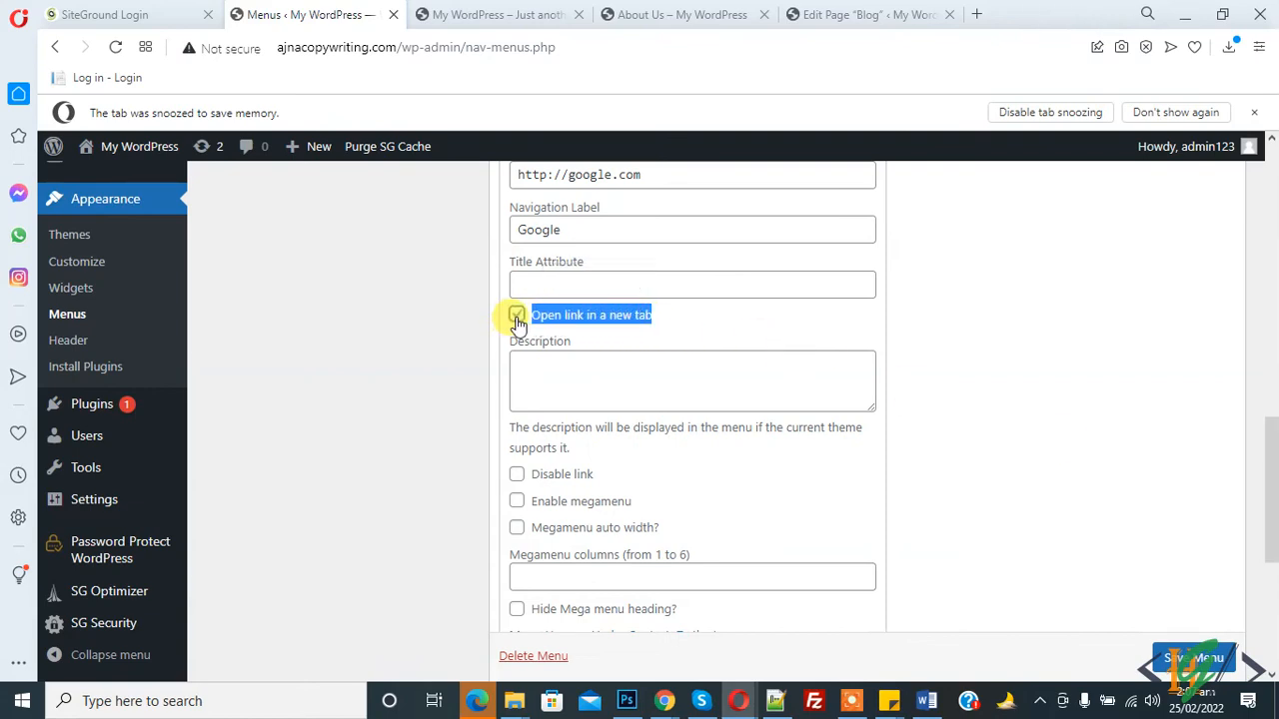
{"action": "left_click", "coordinate": [517, 314]}
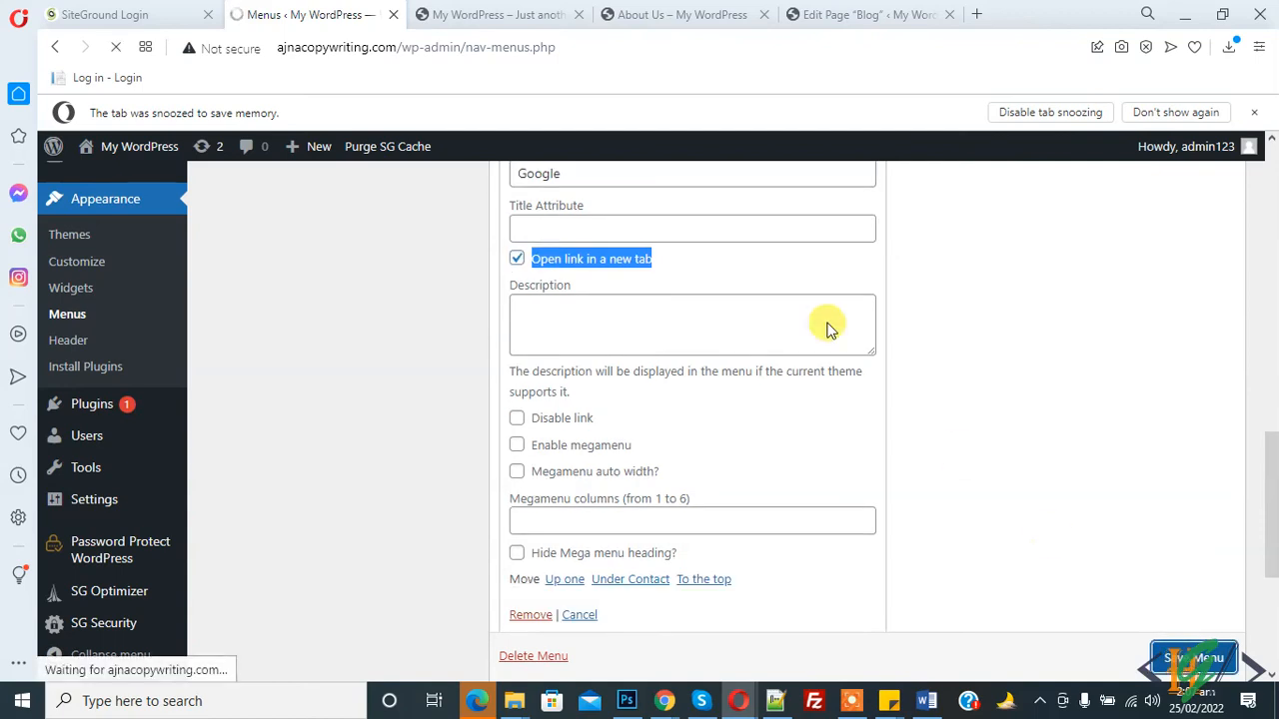
{"action": "left_click", "coordinate": [489, 14]}
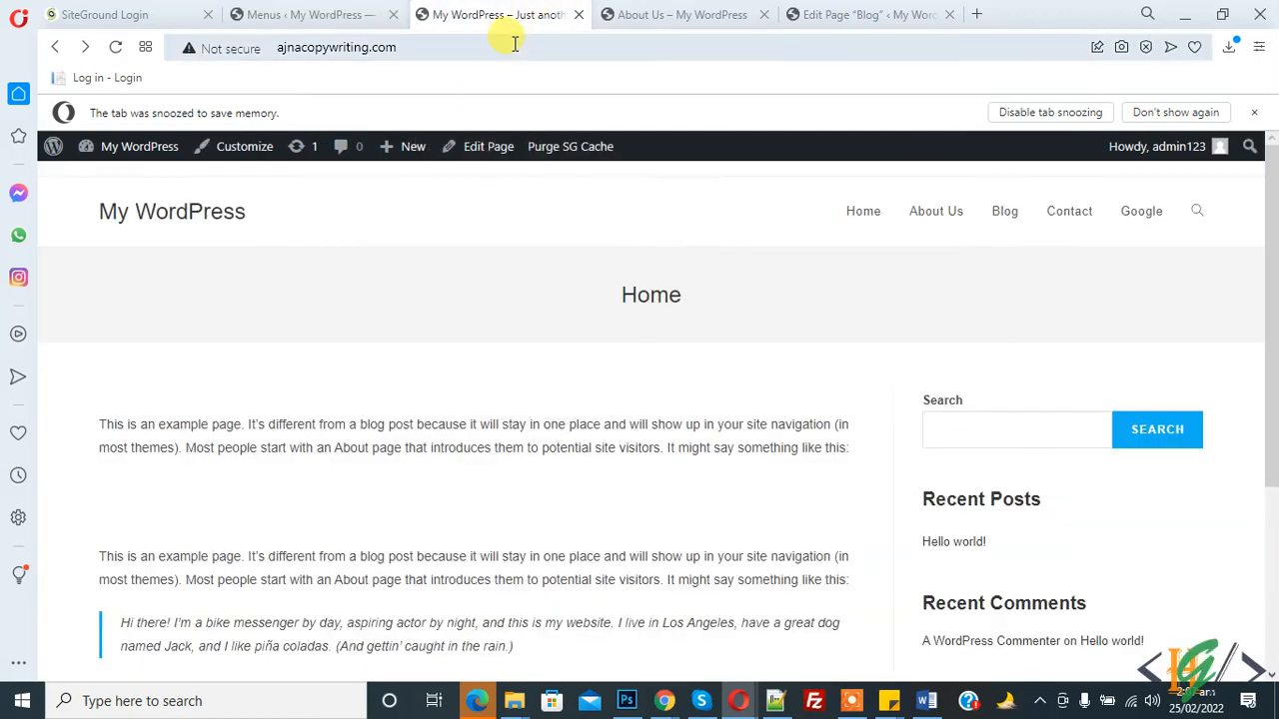
{"action": "mouse_move", "coordinate": [839, 300]}
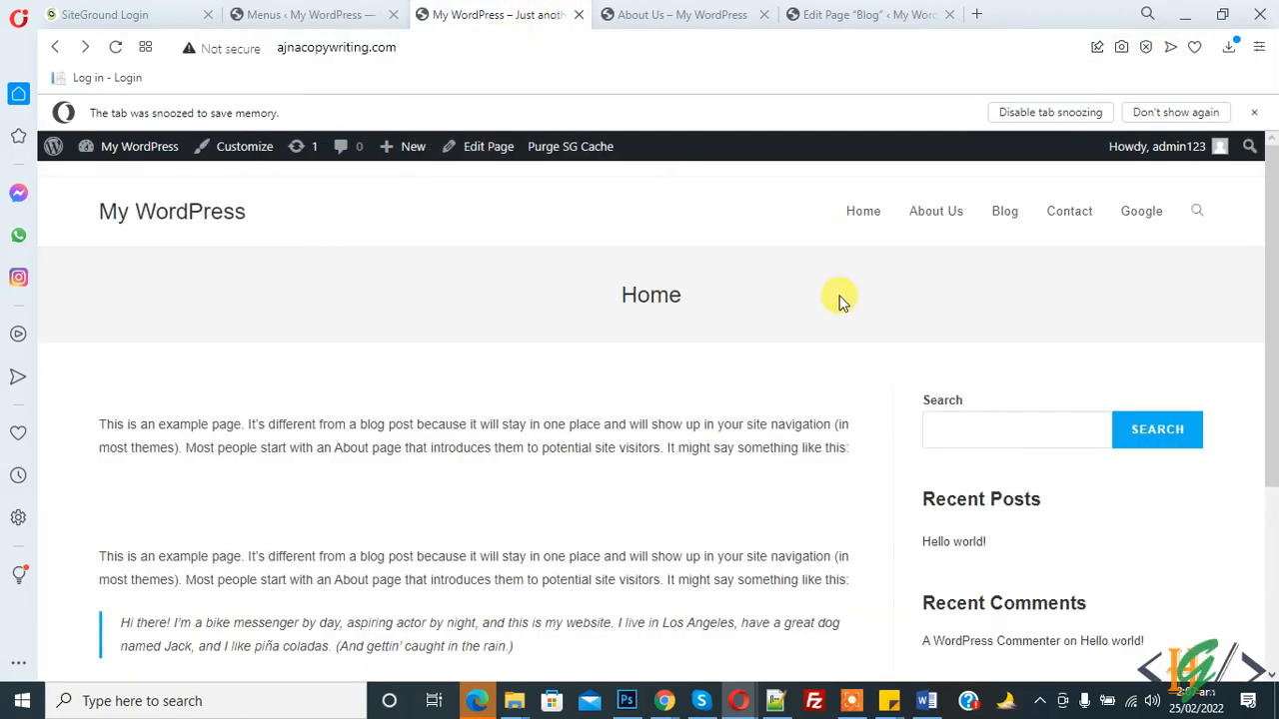
Step: Test the Google header link opens google.com in a new tab, then return to the menu editor
{"action": "left_click", "coordinate": [1140, 211]}
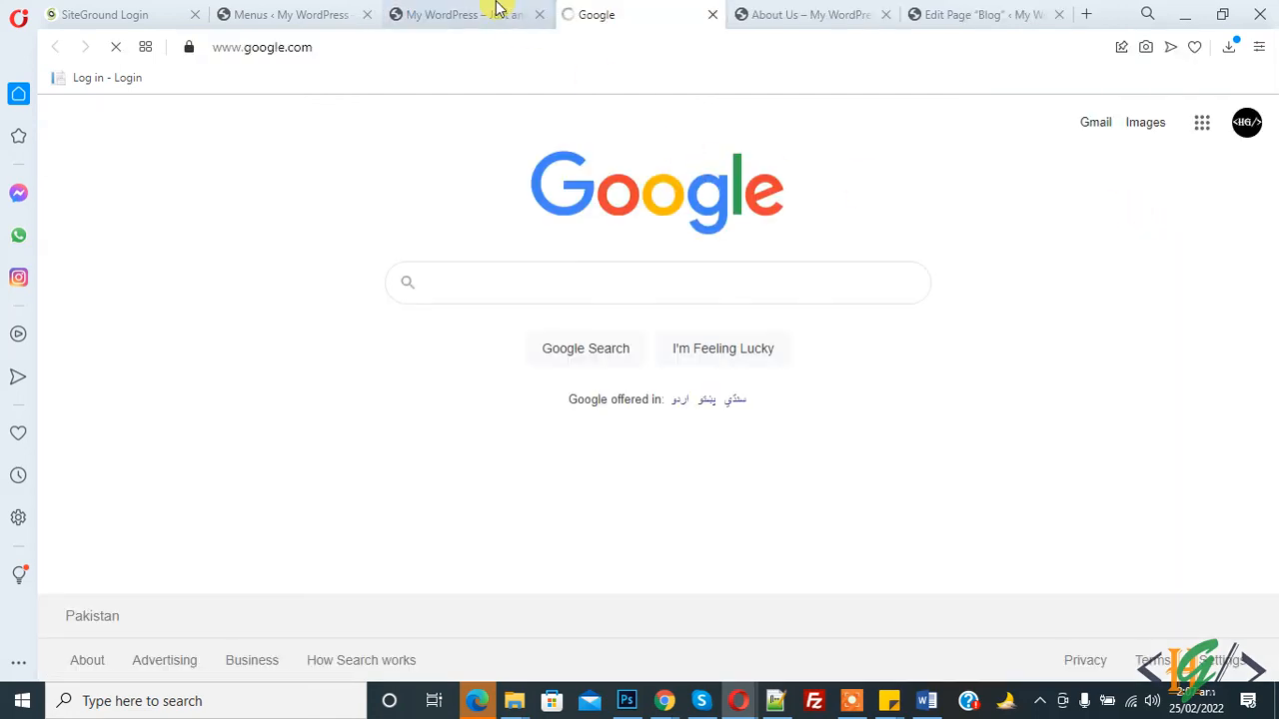
{"action": "left_click", "coordinate": [465, 14]}
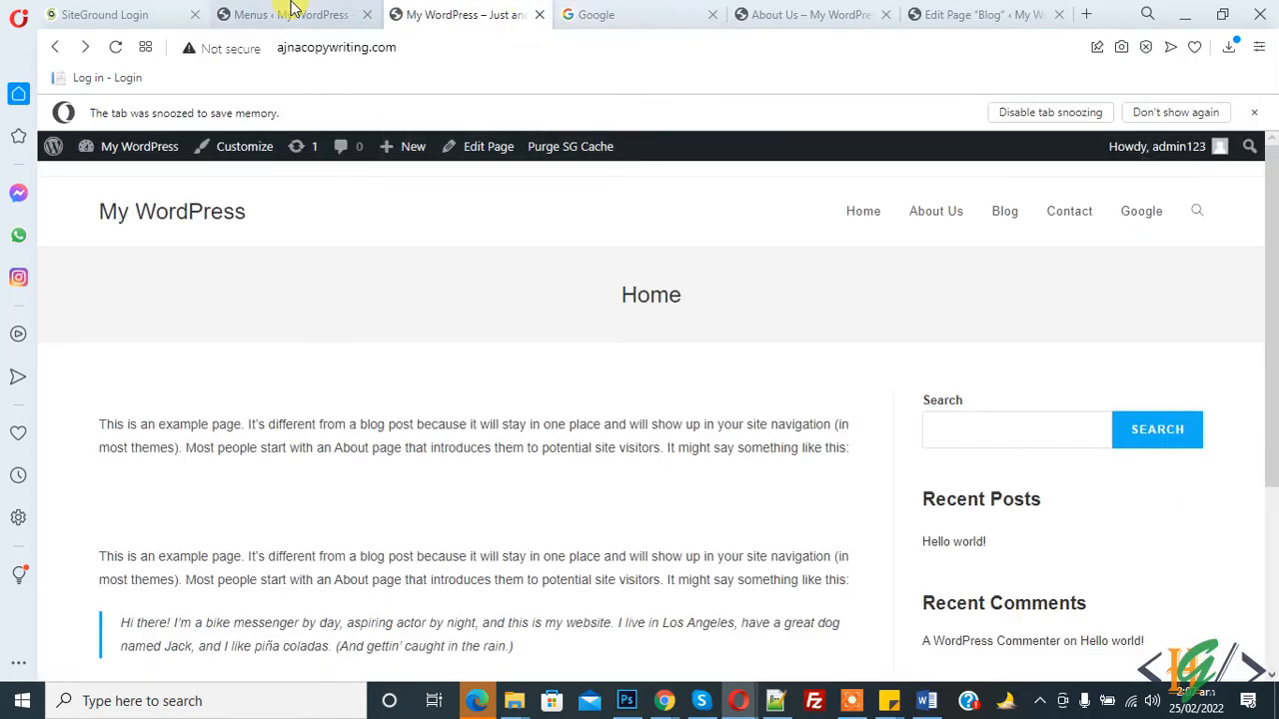
{"action": "left_click", "coordinate": [289, 14]}
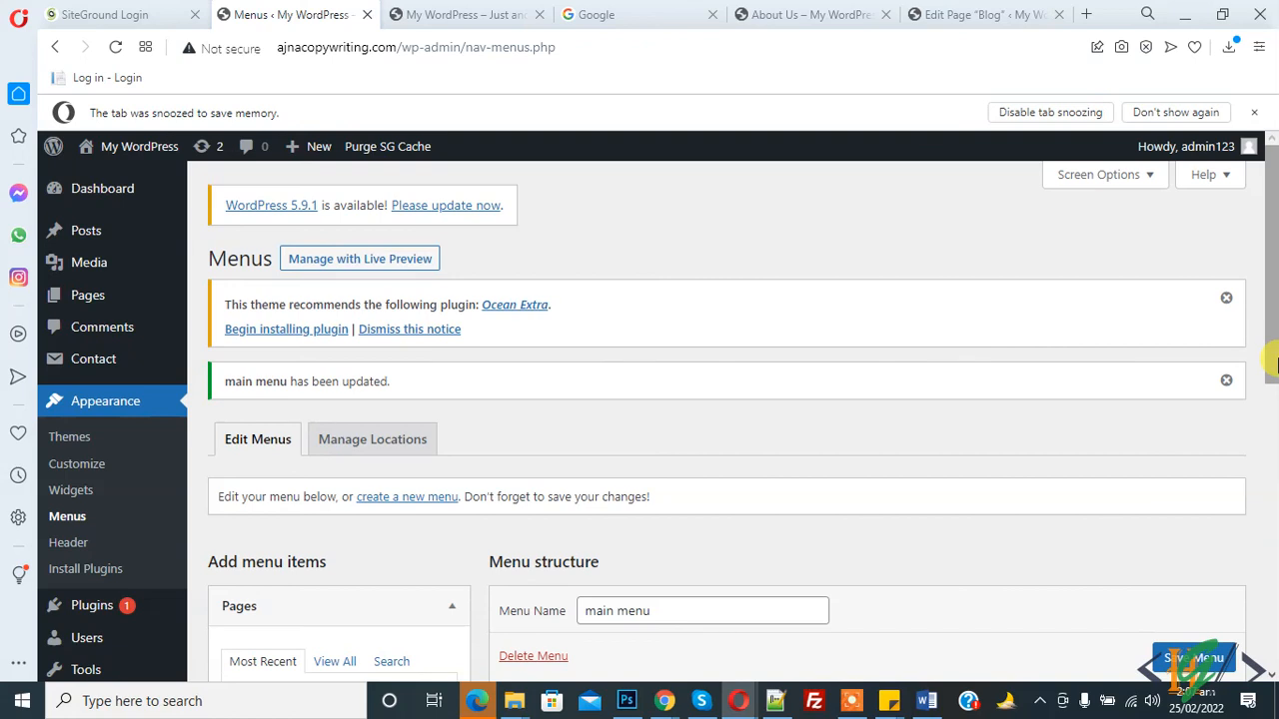